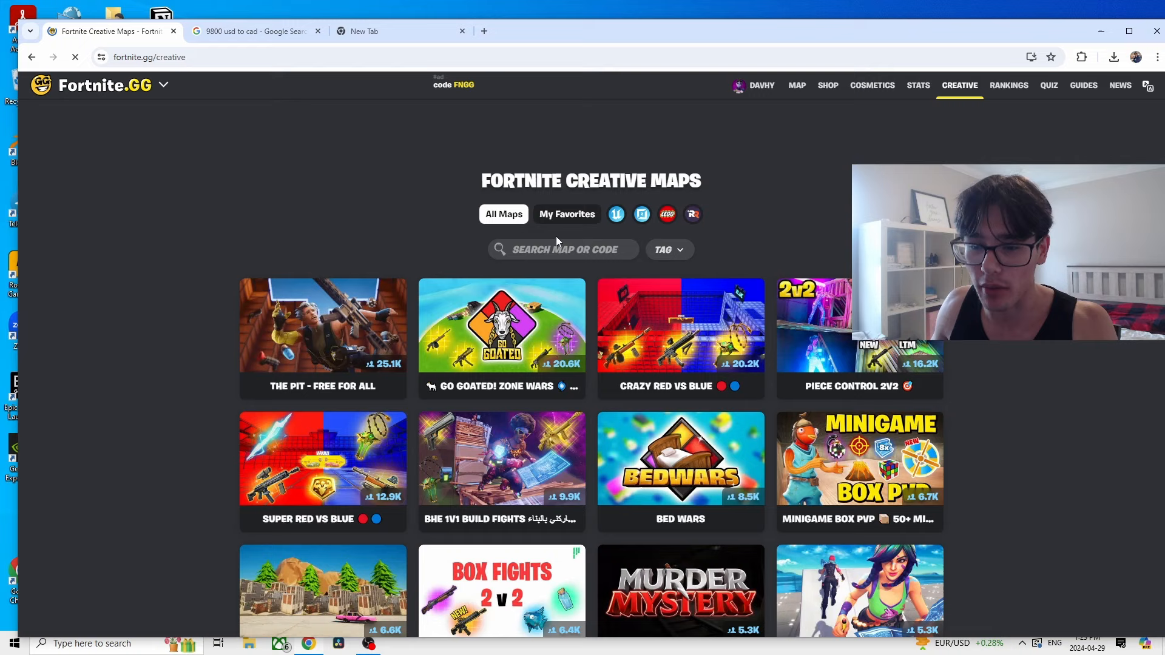
# Search creator DAVHY and view Skylanders Box PVP's estimated earnings and all-time timeline.
pyautogui.write('DAVHY')
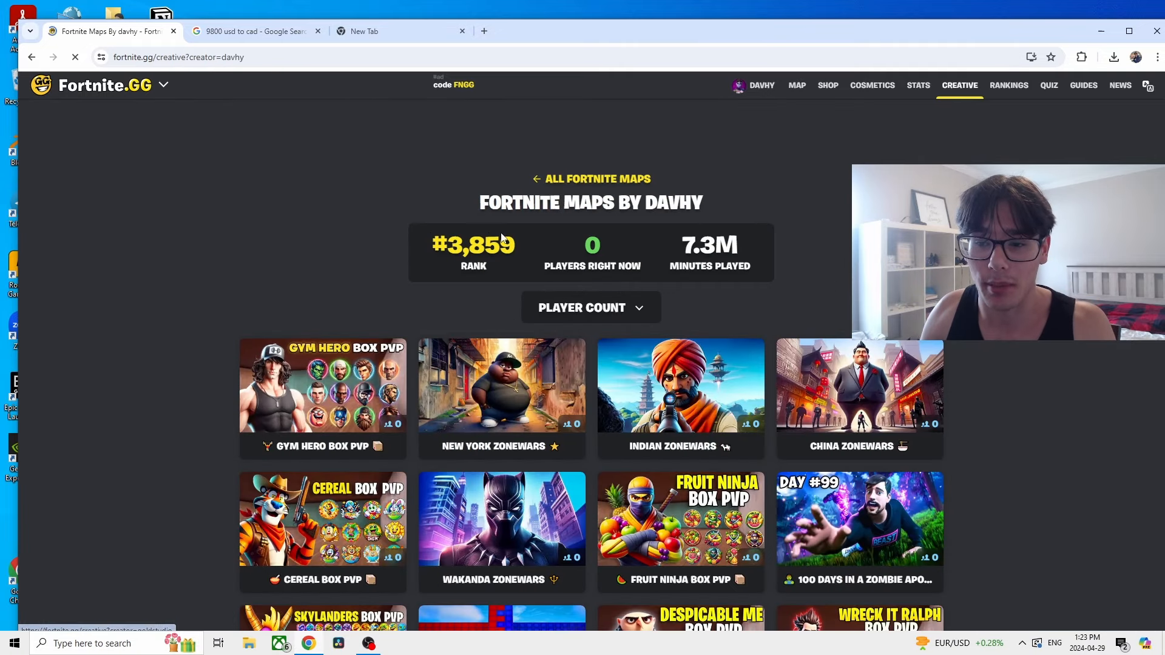
pyautogui.scroll(-3)
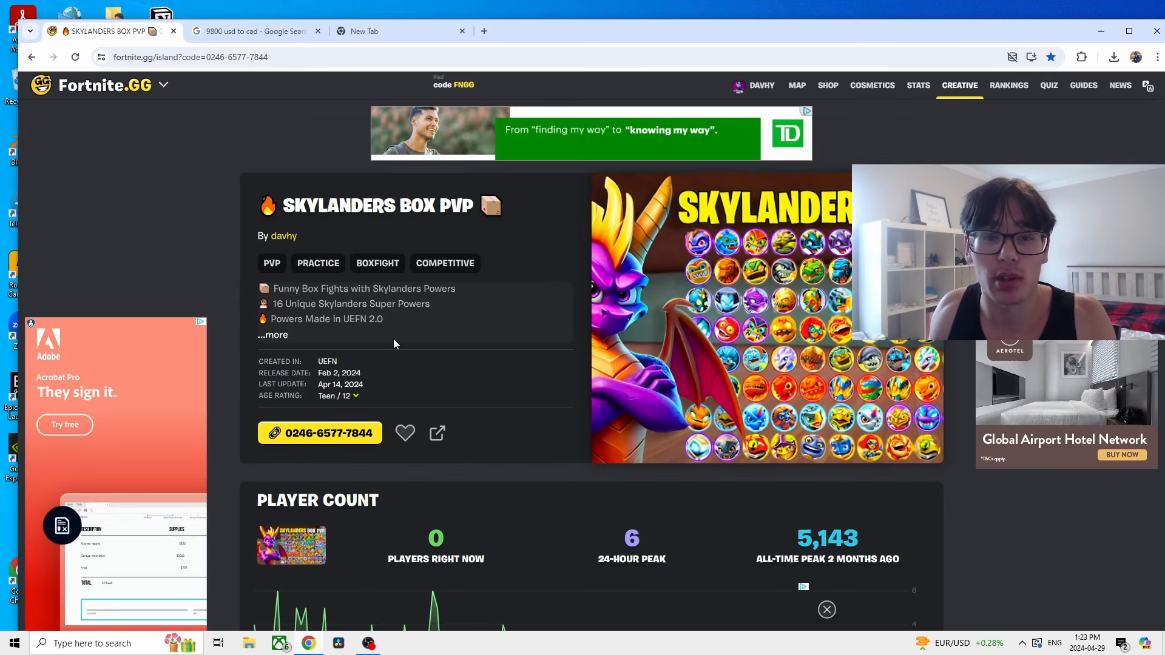
pyautogui.scroll(-3)
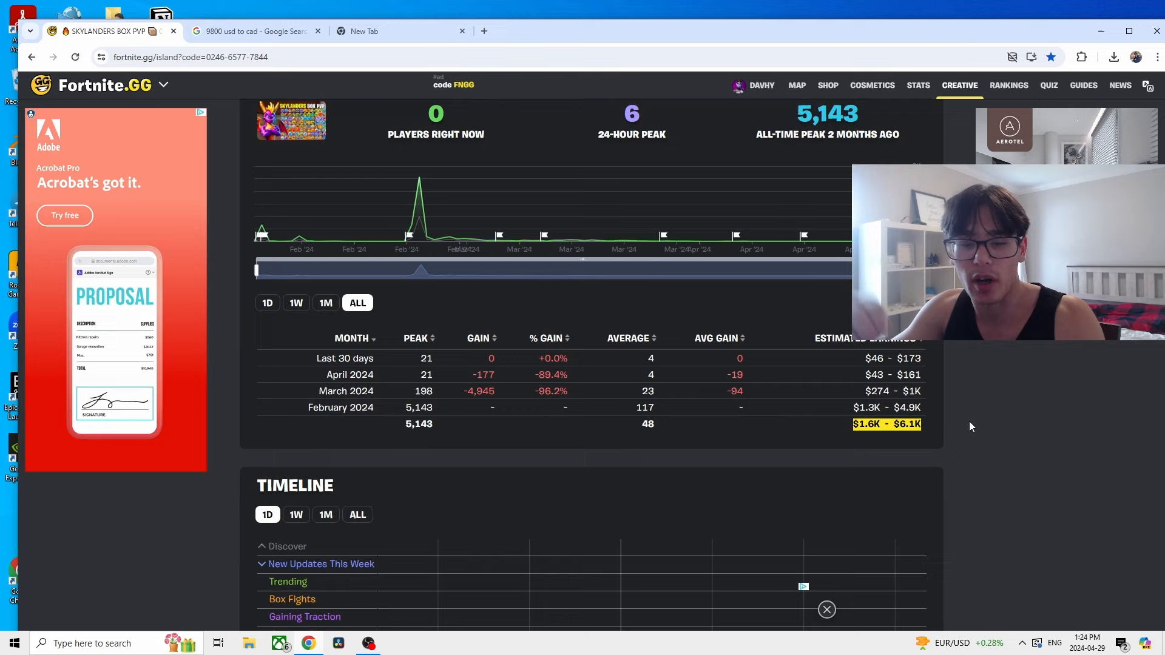
pyautogui.scroll(-3)
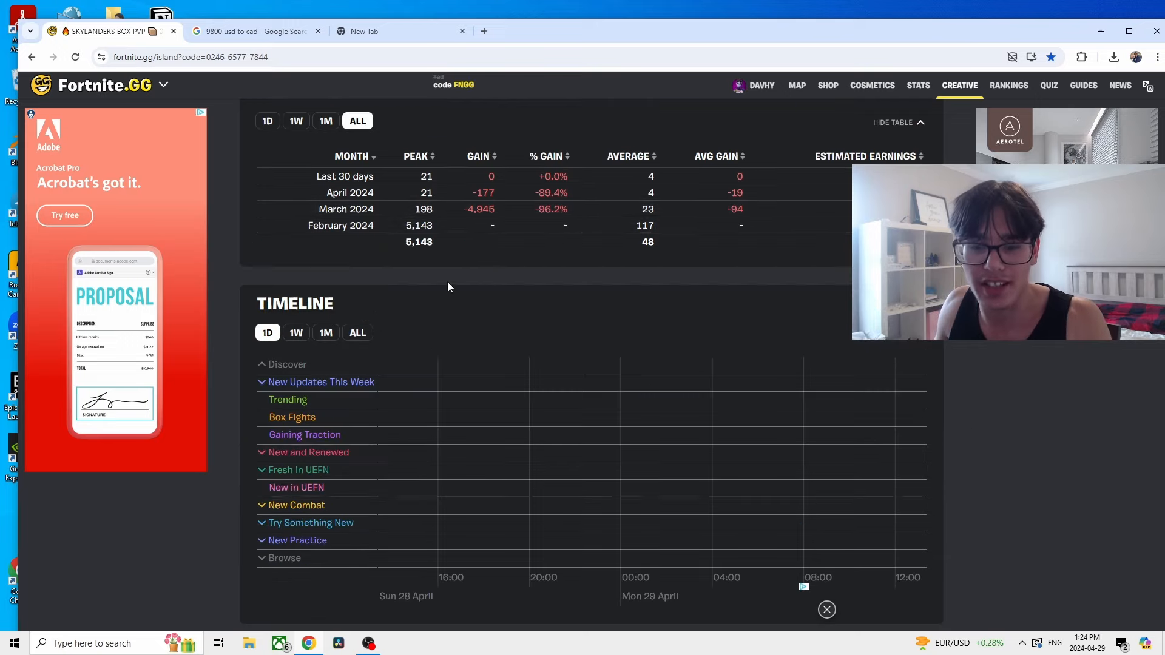
pyautogui.click(356, 332)
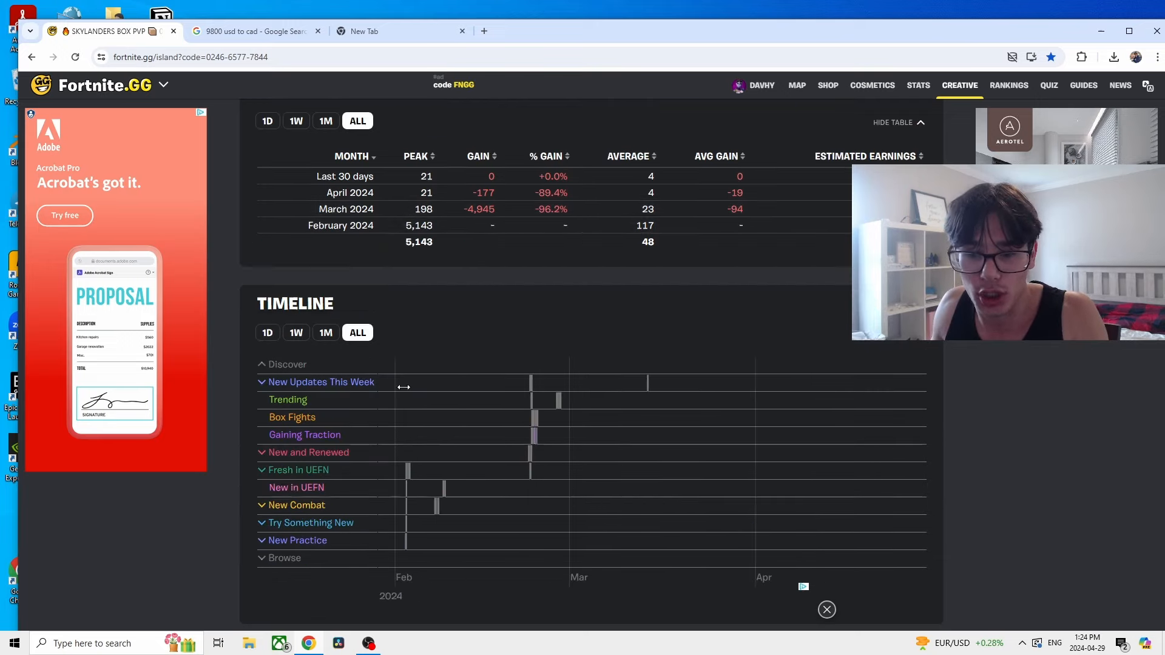
pyautogui.moveTo(530, 401)
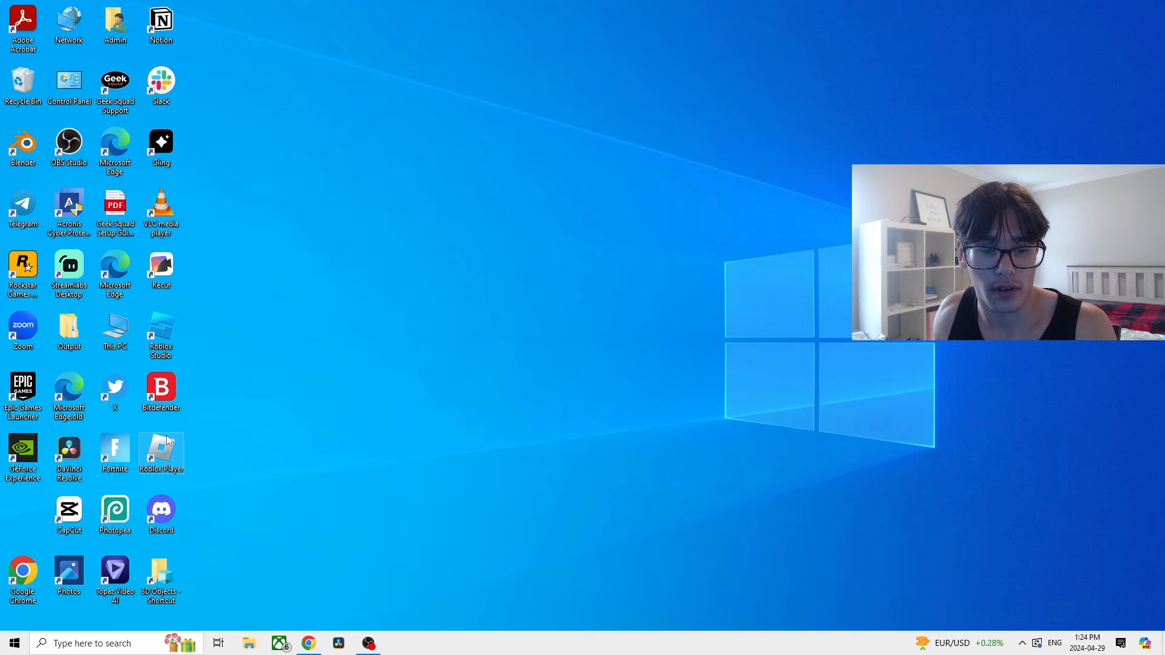
pyautogui.moveTo(119, 451)
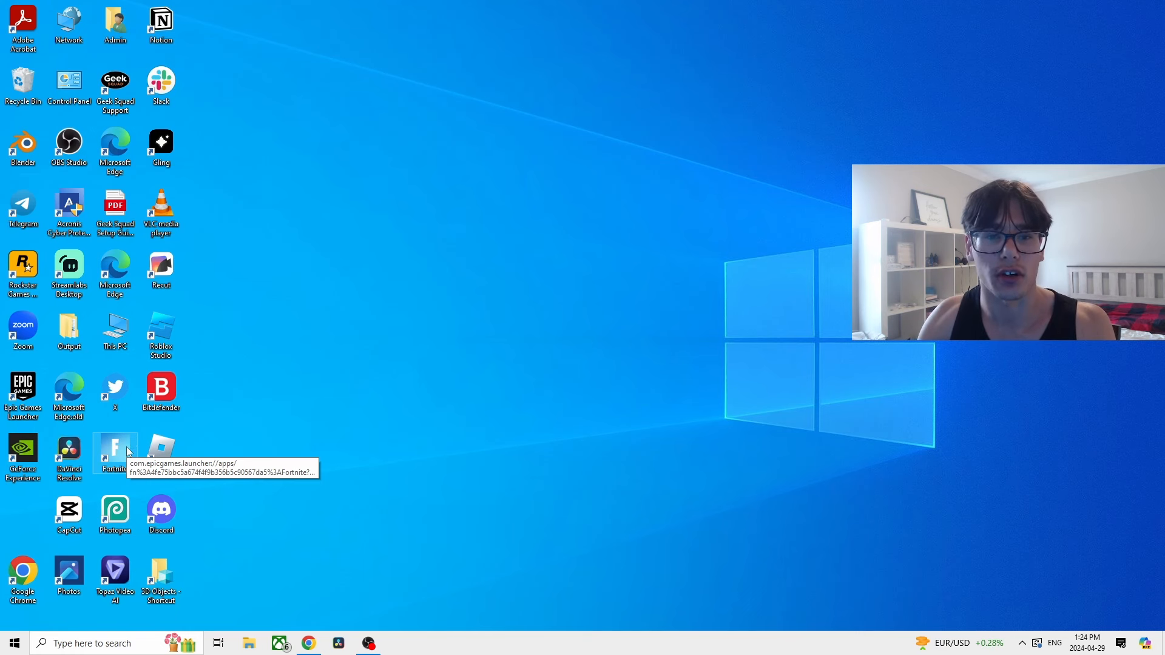
# Launch Fortnite from its desktop shortcut.
pyautogui.doubleClick(115, 451)
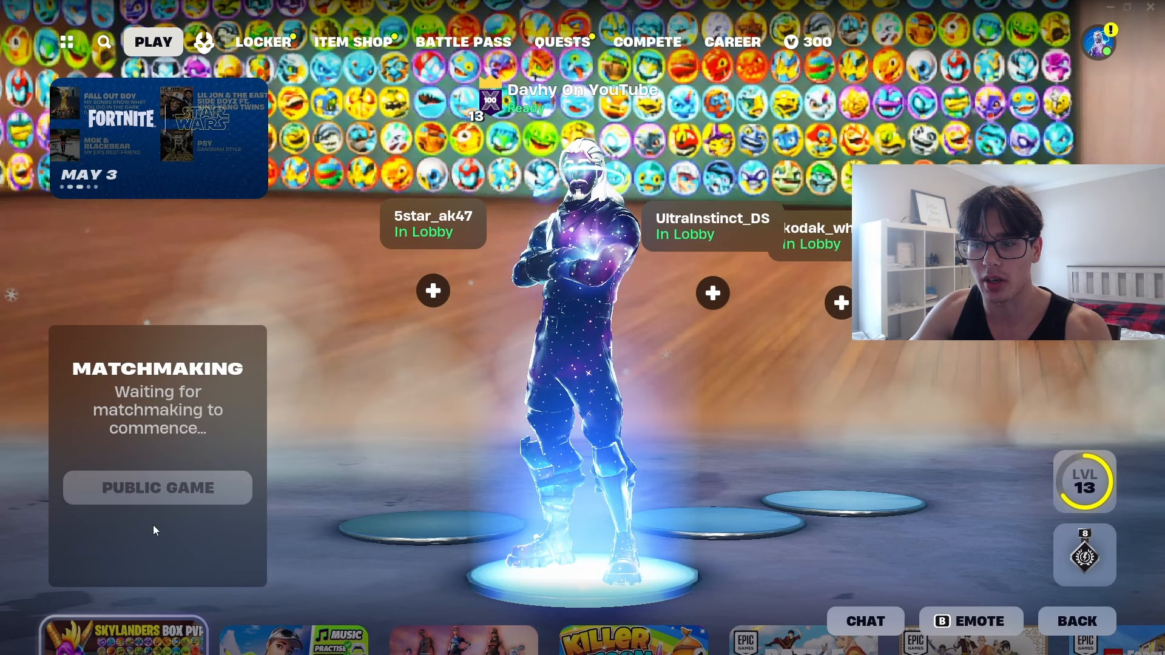
# Switch from the Fortnite lobby back to the Skylanders Box PVP stats page in Chrome.
pyautogui.click(158, 487)
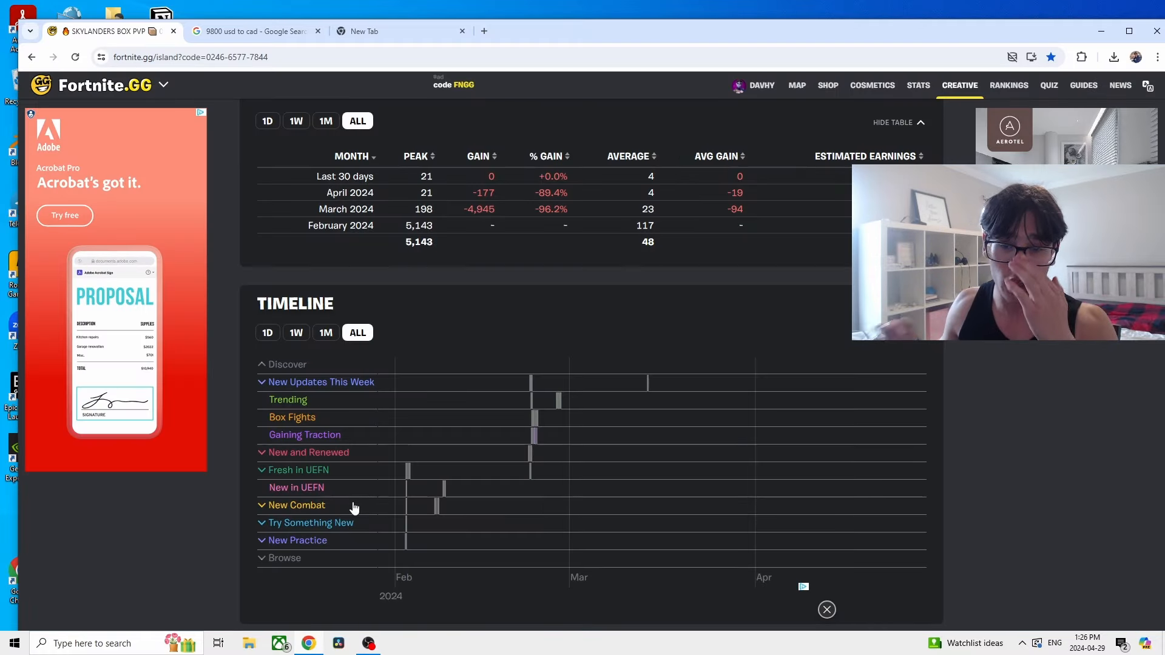
# Glance at the empty new tab, then return to the Fortnite.GG Creative maps tab.
pyautogui.click(371, 31)
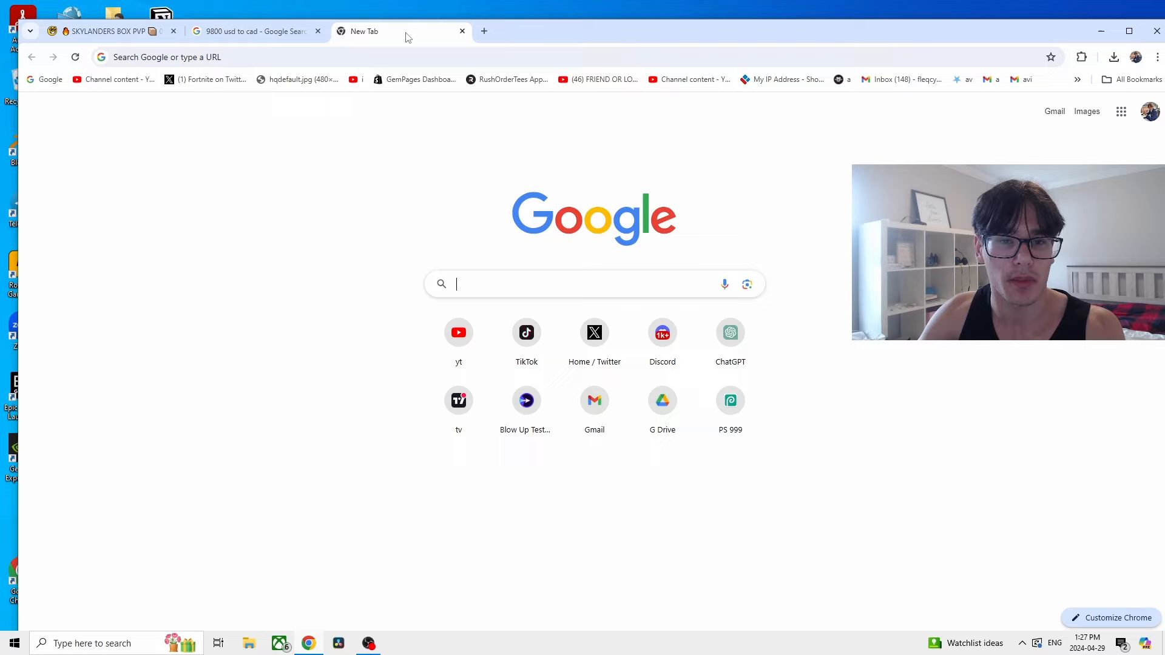
pyautogui.click(108, 30)
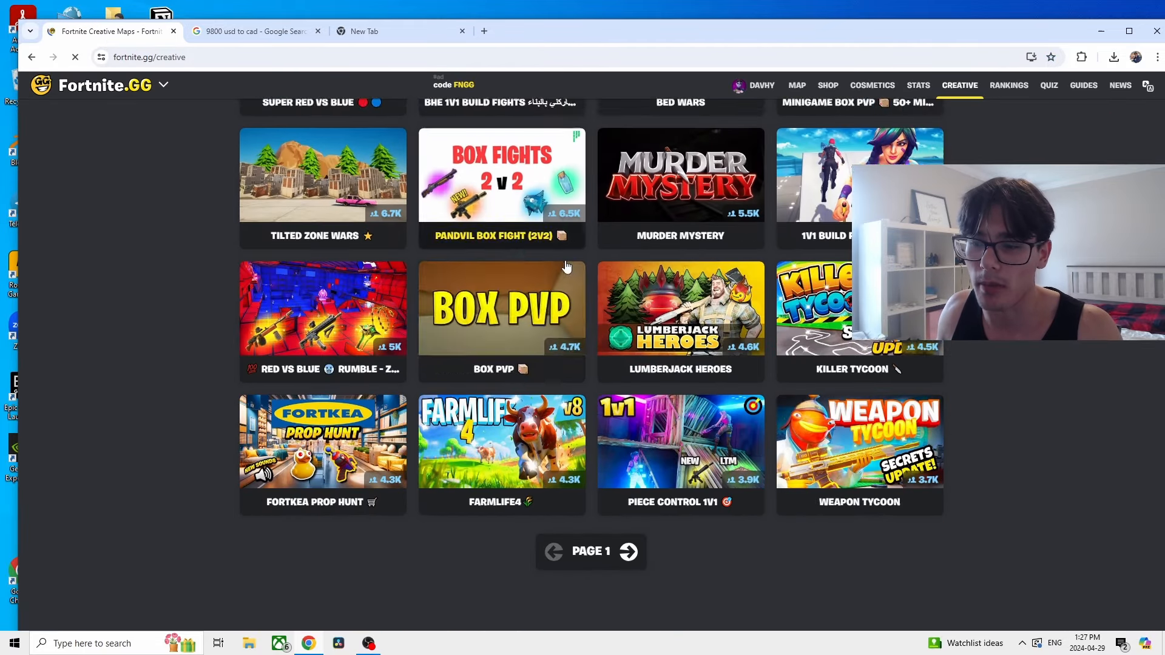
# Open Killer Tycoon's page to see its 4,507 current players, peaks and estimated earnings.
pyautogui.click(859, 308)
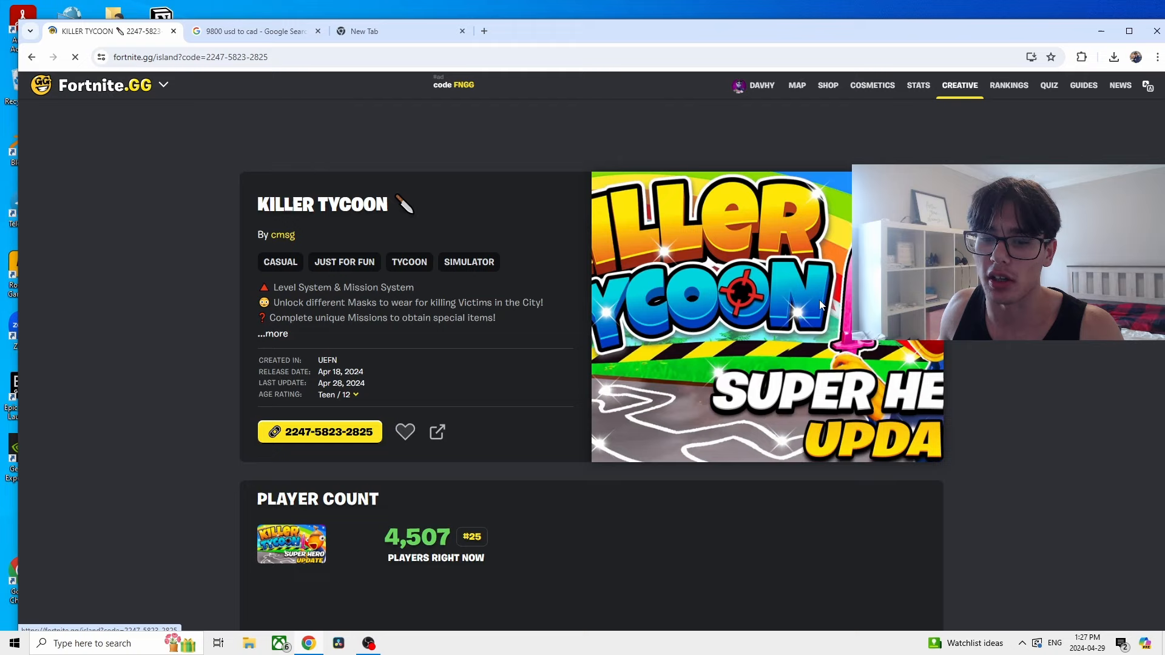
pyautogui.scroll(-3)
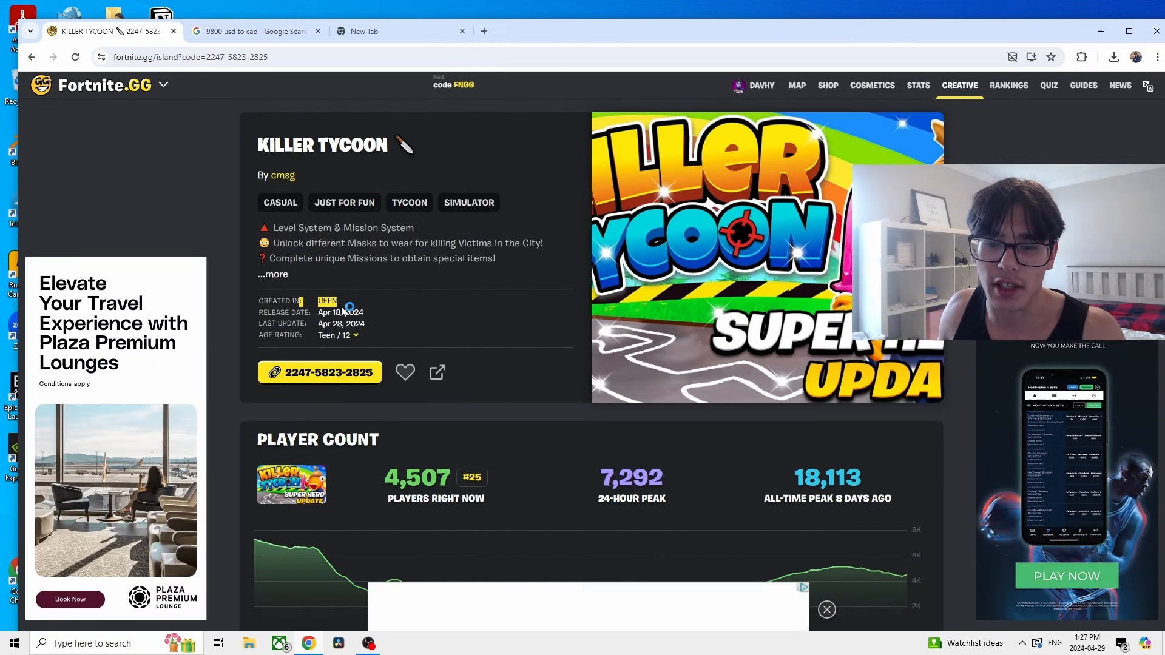
pyautogui.scroll(-3)
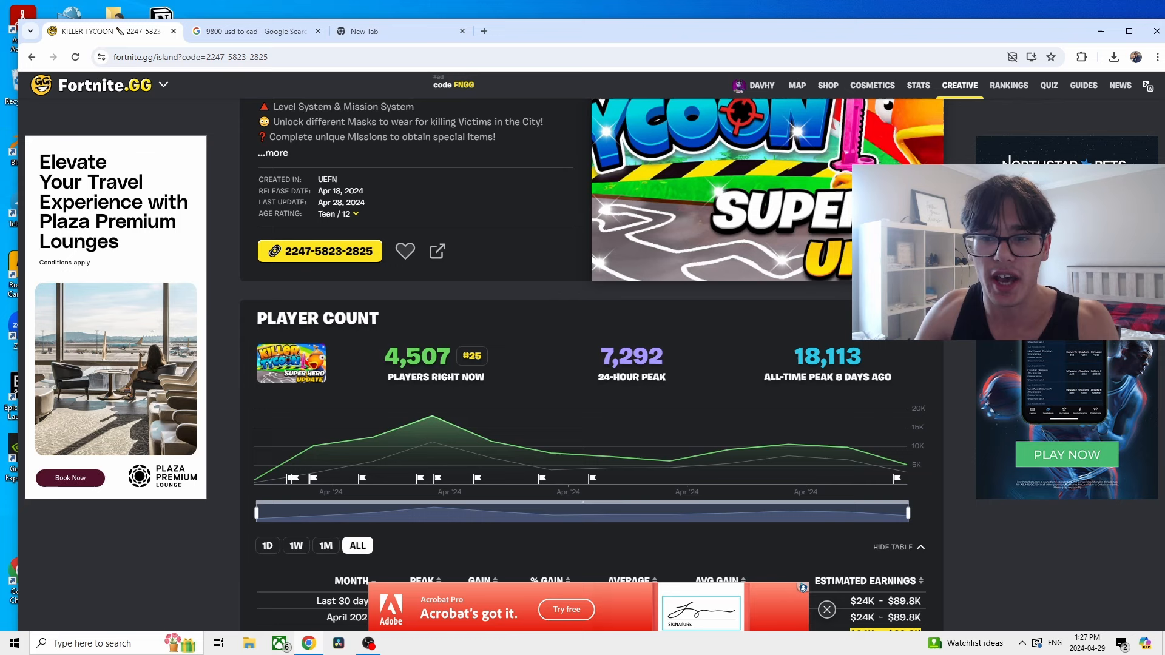
pyautogui.moveTo(782, 285)
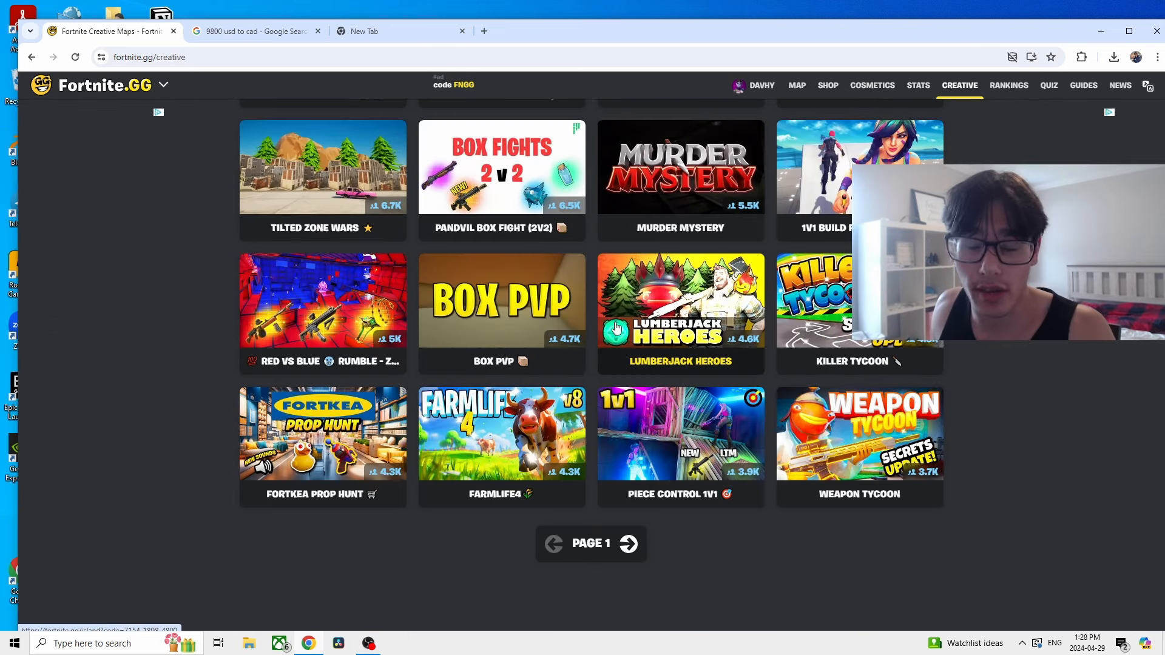
# From the second maps page, review Gamedev Tycoon's 12,504 all-time peak, monthly stats and timeline.
pyautogui.click(626, 543)
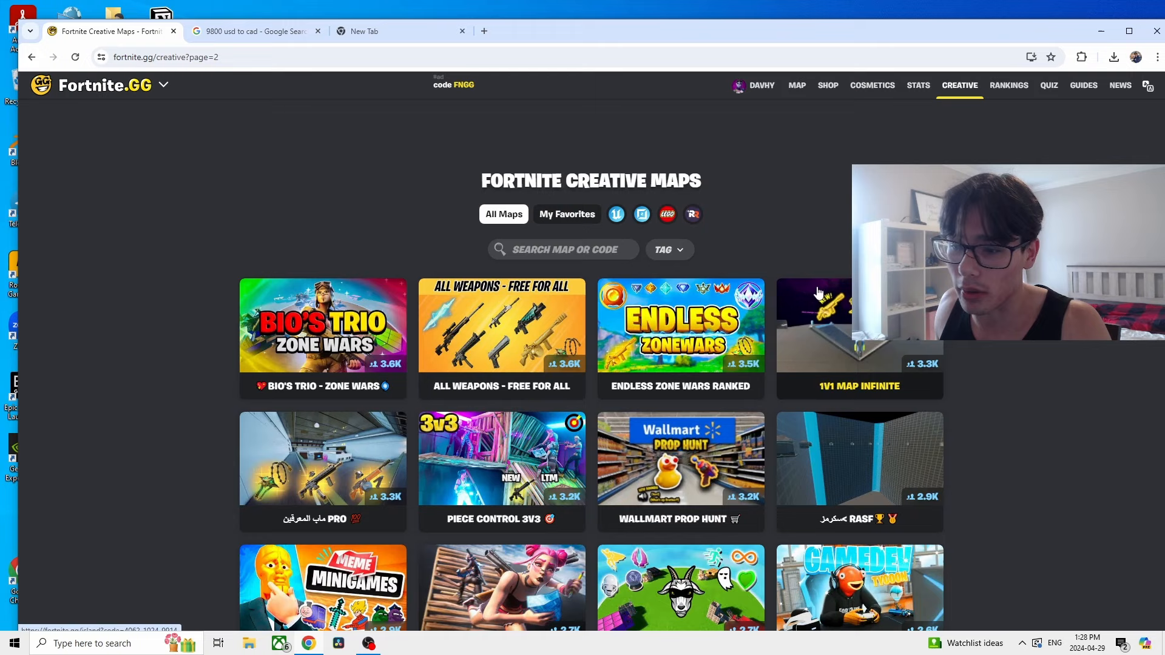
pyautogui.scroll(-3)
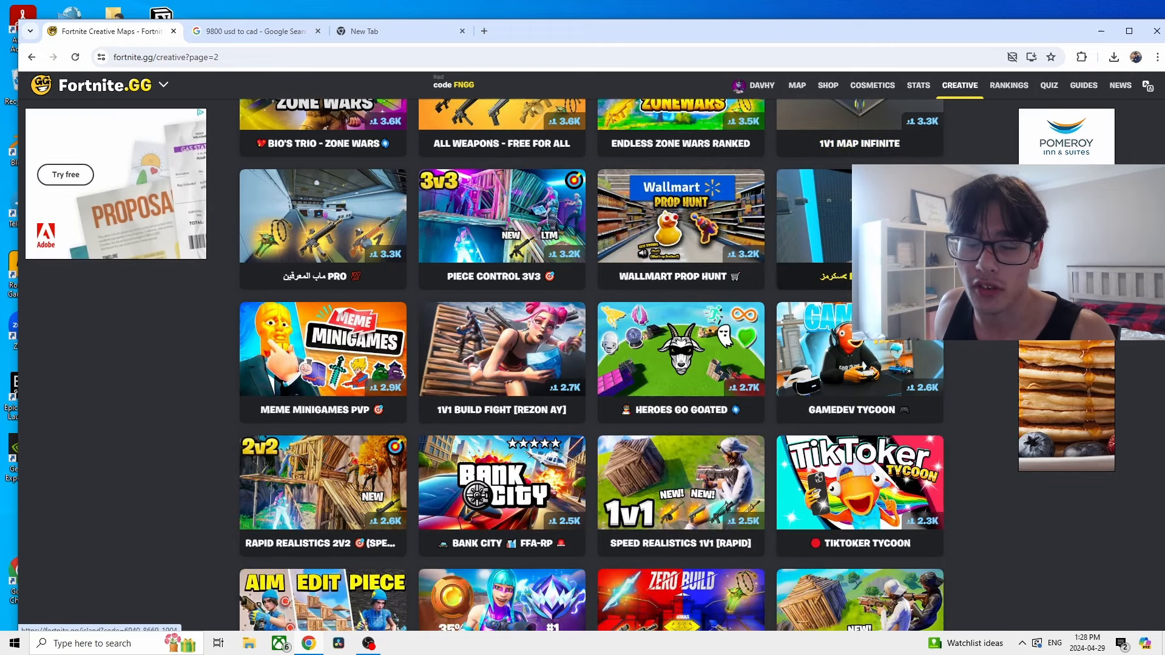
pyautogui.scroll(-3)
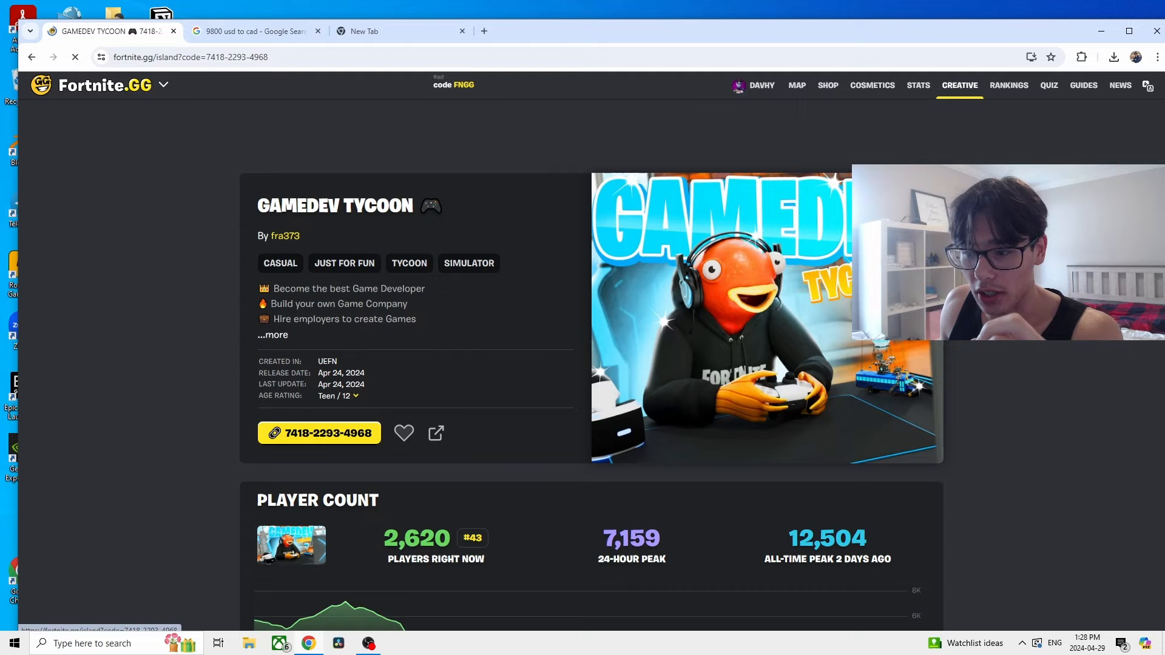
pyautogui.scroll(-3)
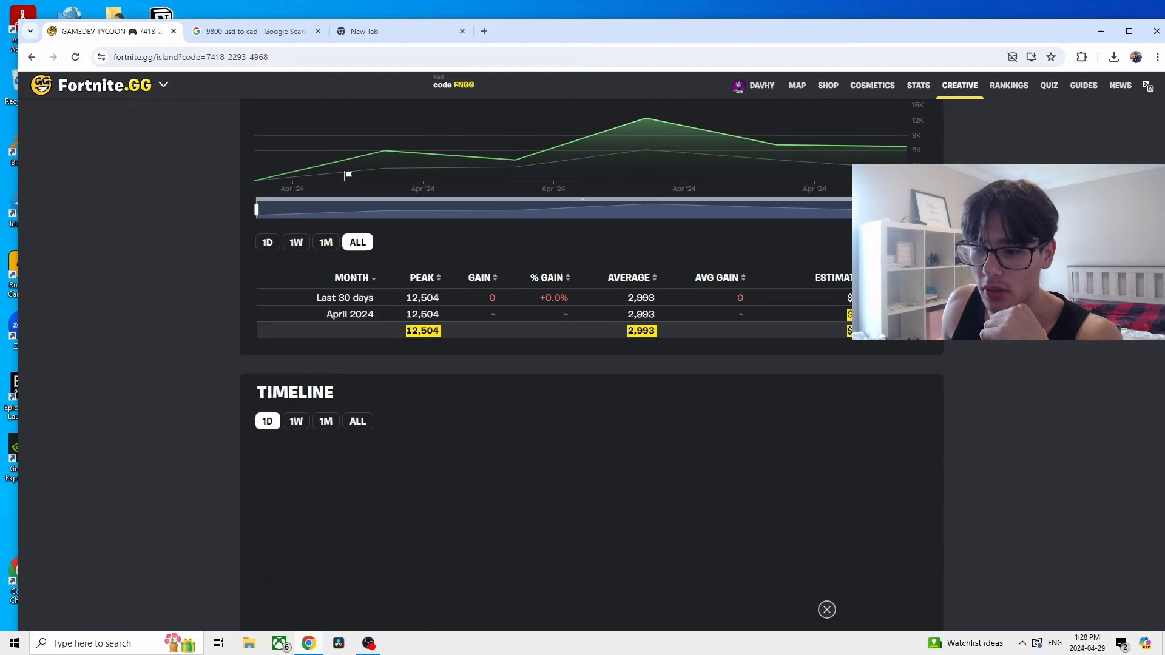
pyautogui.click(267, 421)
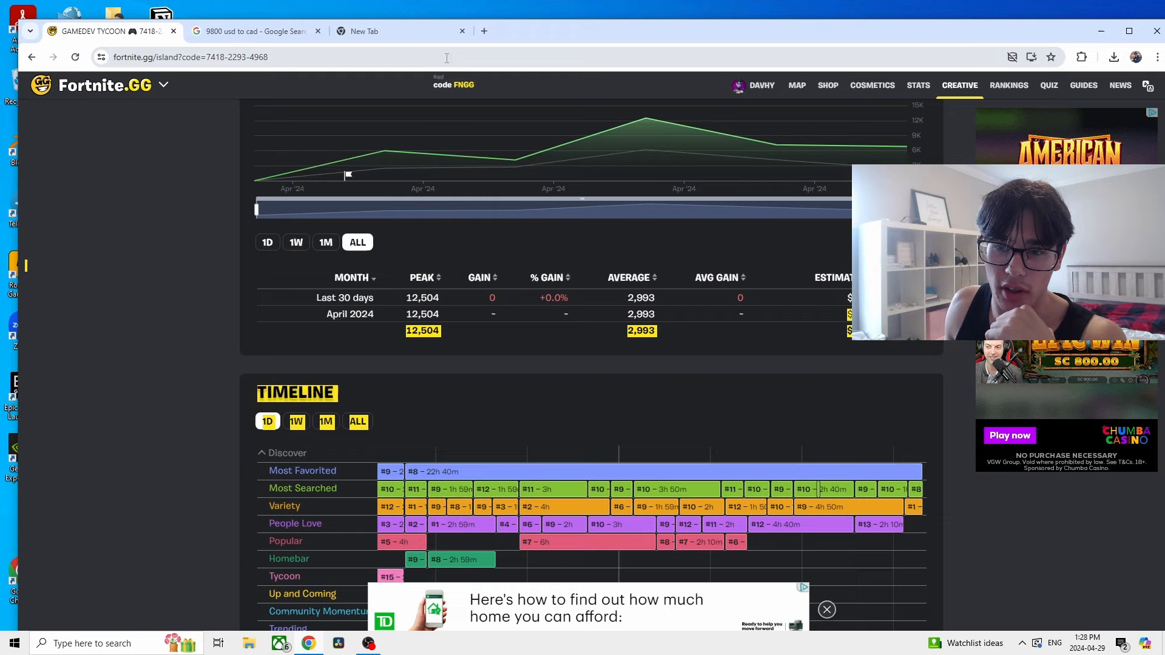
# Google '25000 usd to cad' in the new tab, giving 34,146.88 Canadian dollars.
pyautogui.click(401, 31)
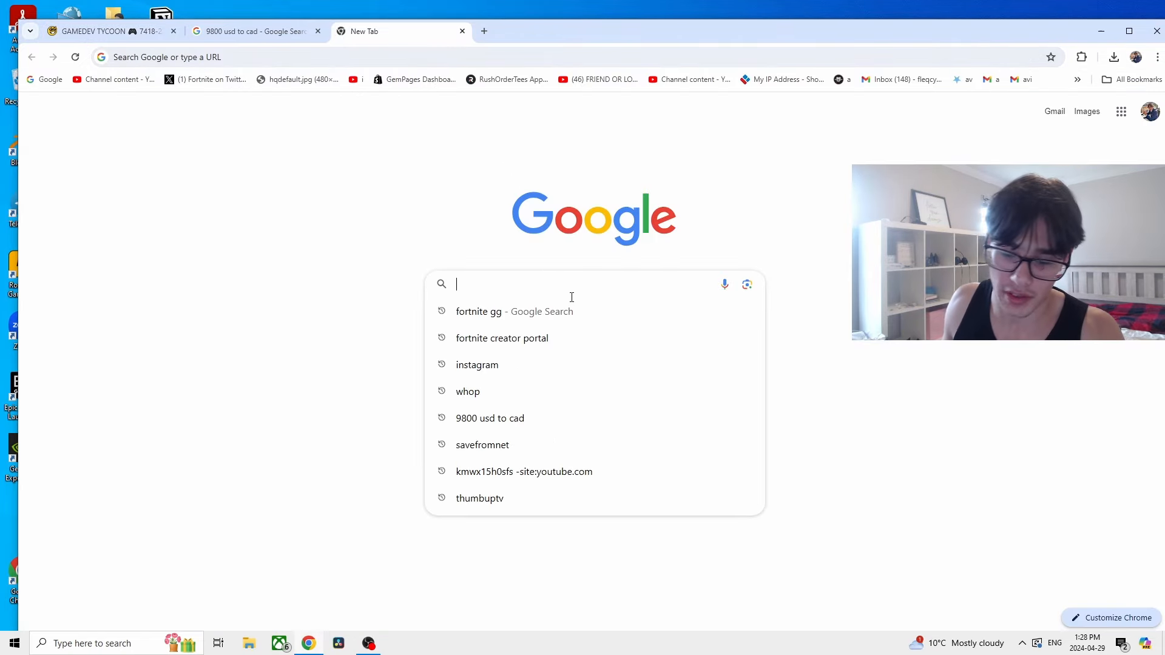
pyautogui.write('3')
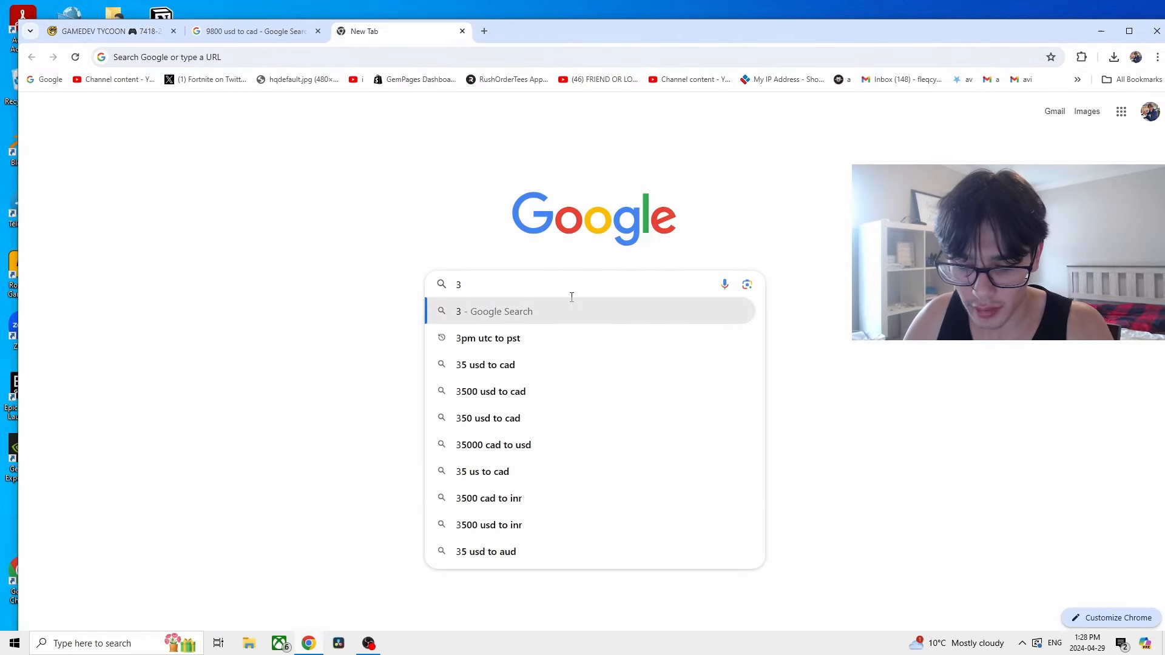
pyautogui.write('500')
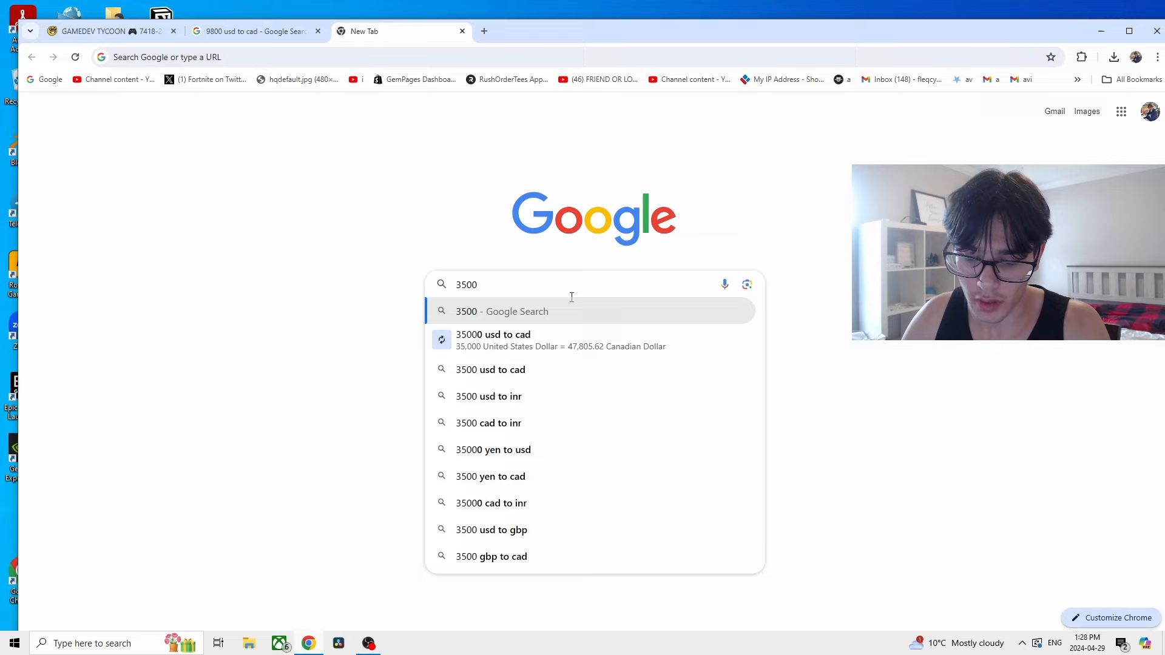
pyautogui.write('25000 usd to cad')
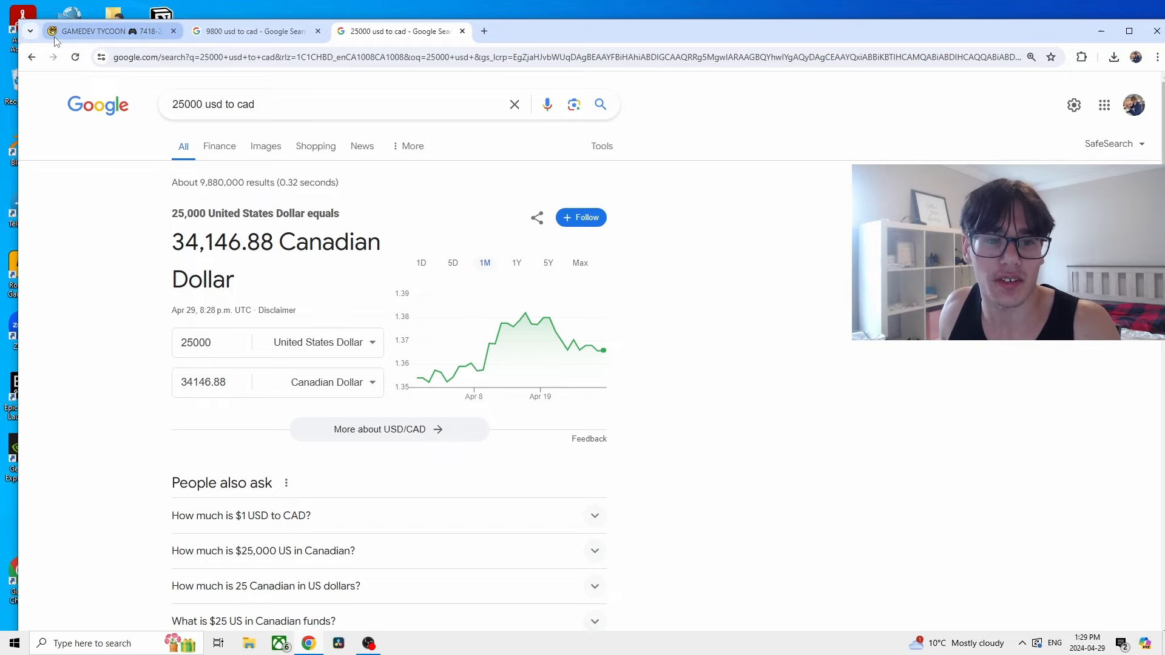
pyautogui.moveTo(104, 31)
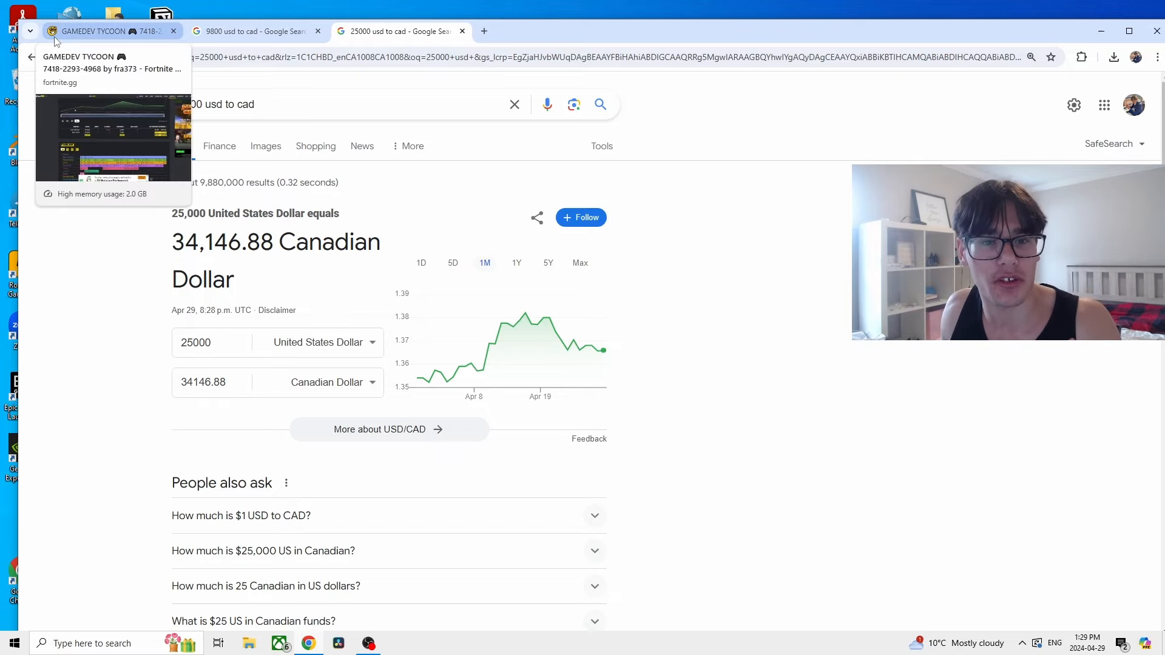
# Back on Fortnite.GG, view the top Creators list, then open the Creative maps listing.
pyautogui.click(111, 30)
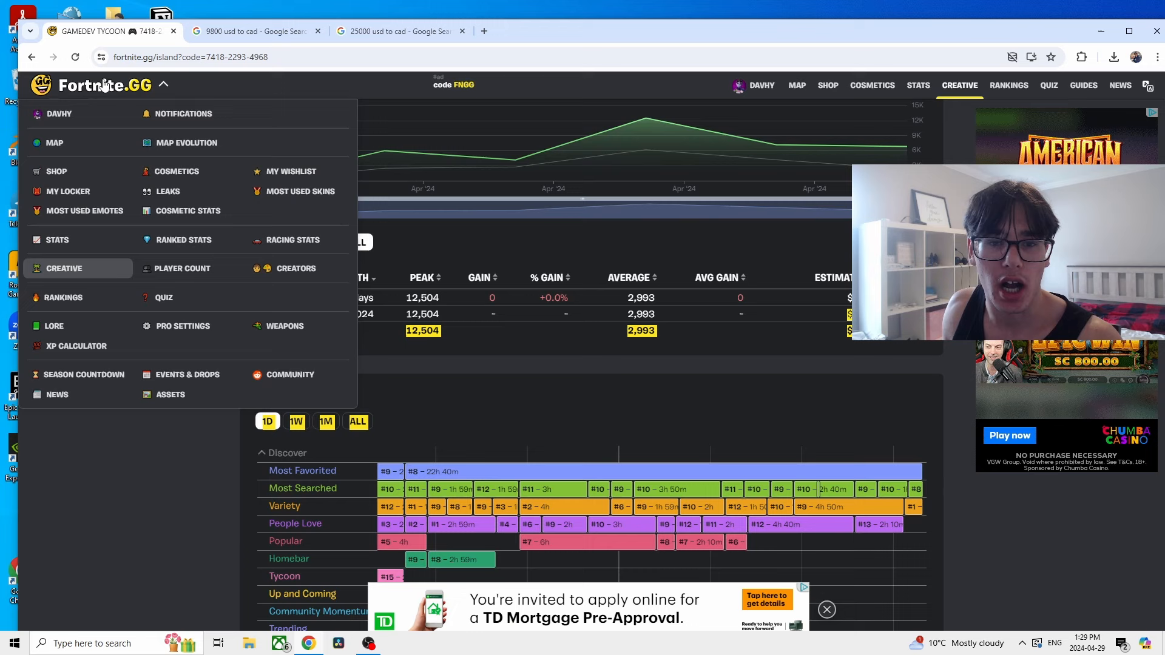
pyautogui.click(295, 268)
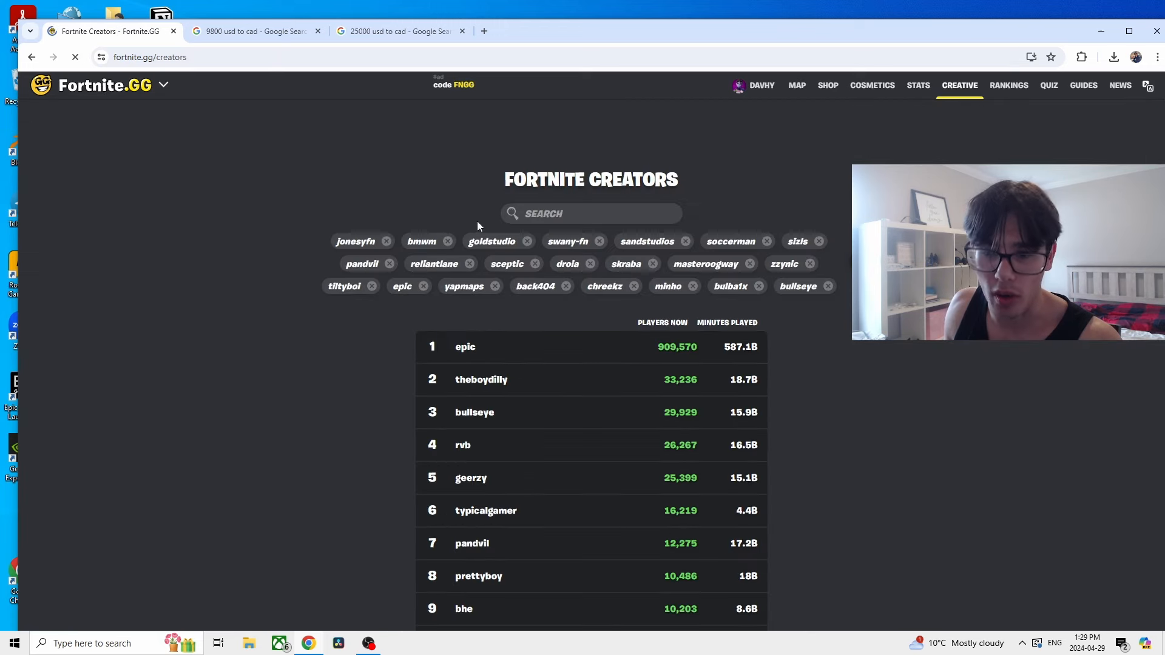
pyautogui.click(591, 214)
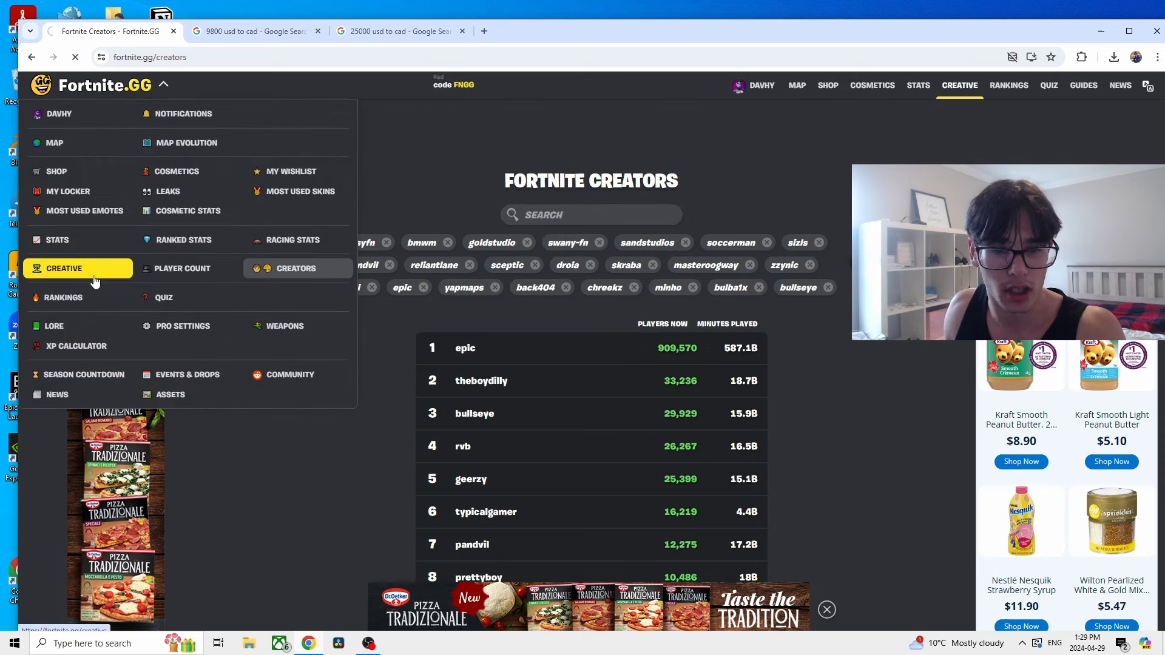
pyautogui.click(65, 268)
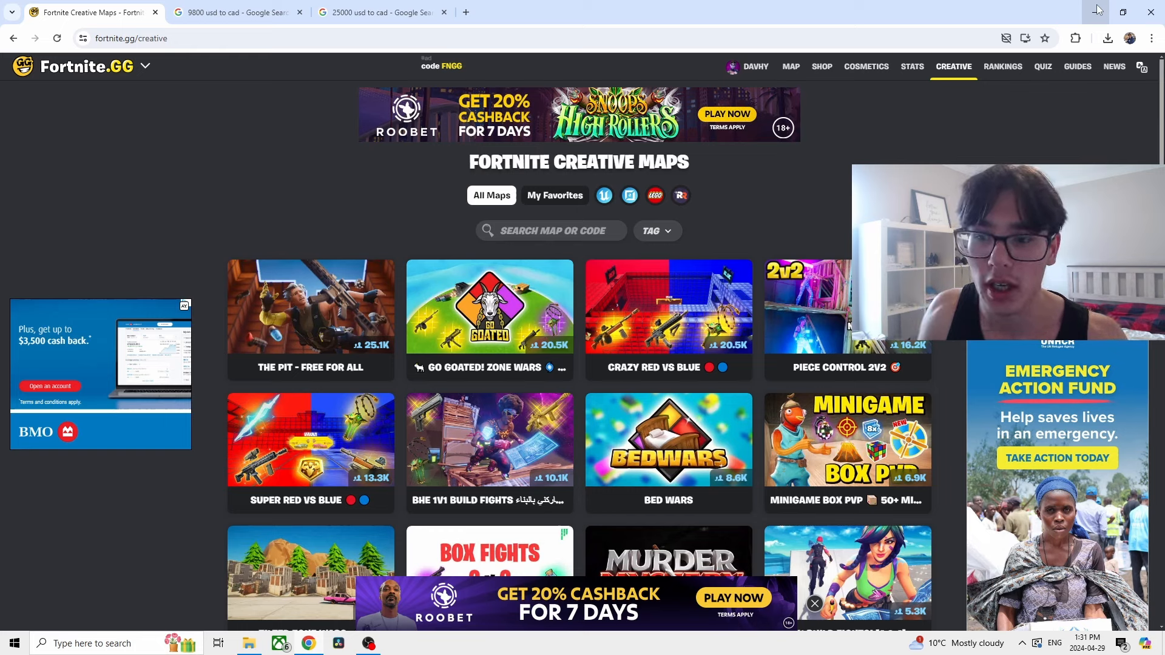
# Open the Player Count page's Creator Count by Earnings breakdown, then open a new tab.
pyautogui.click(145, 65)
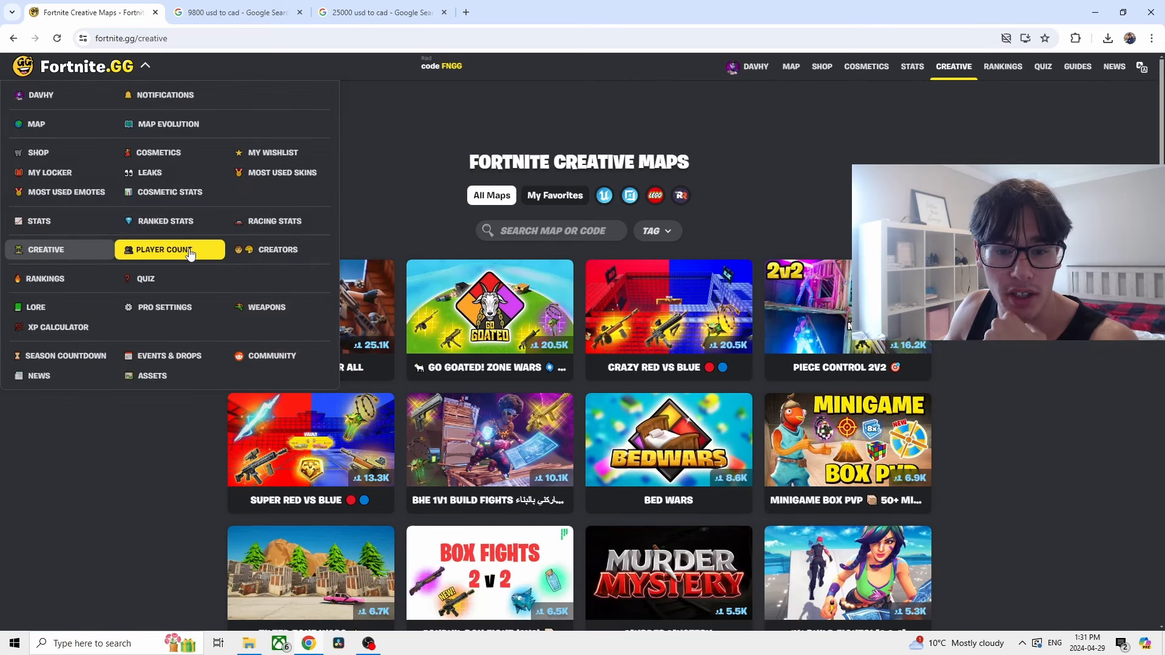
pyautogui.click(163, 249)
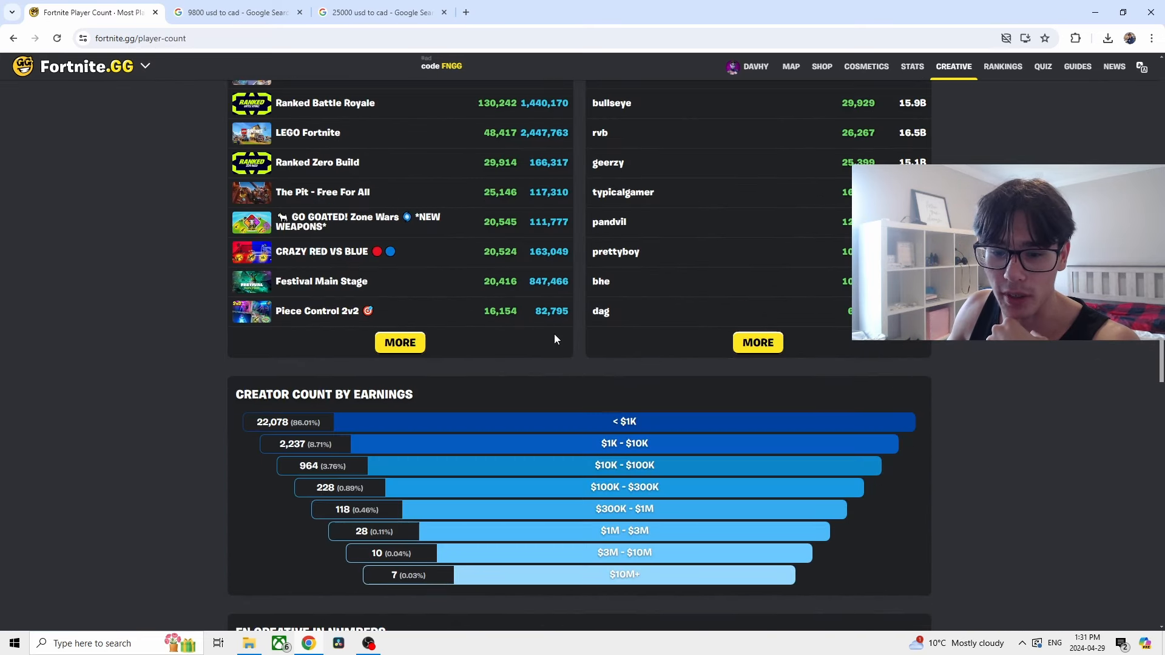
pyautogui.scroll(-3)
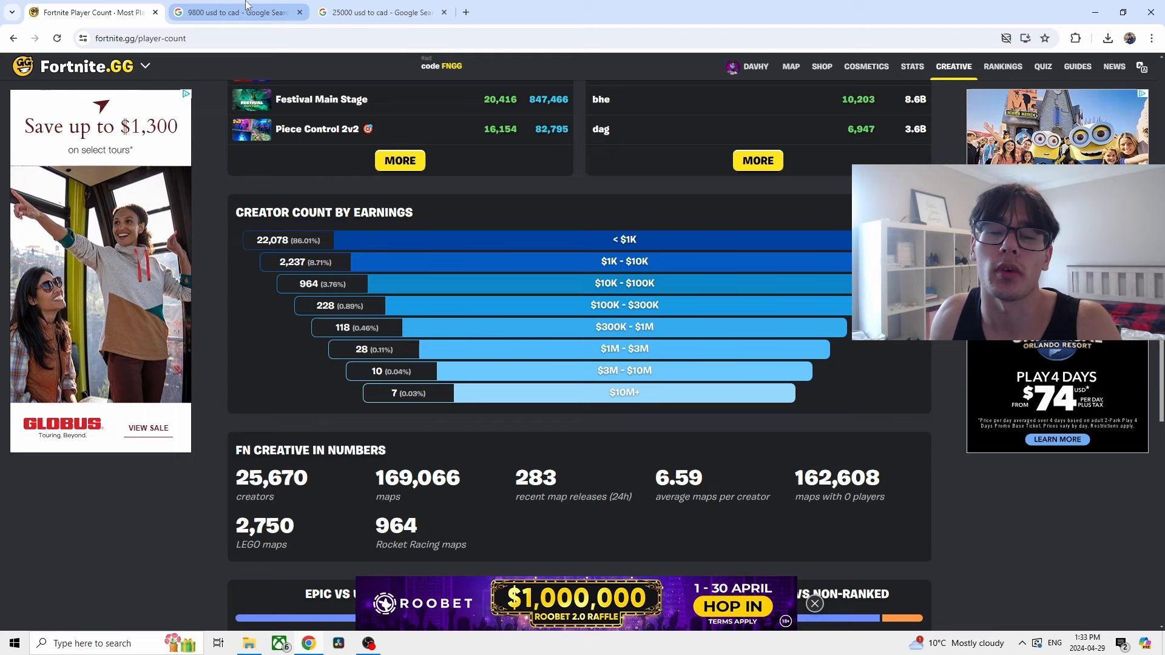
pyautogui.click(236, 12)
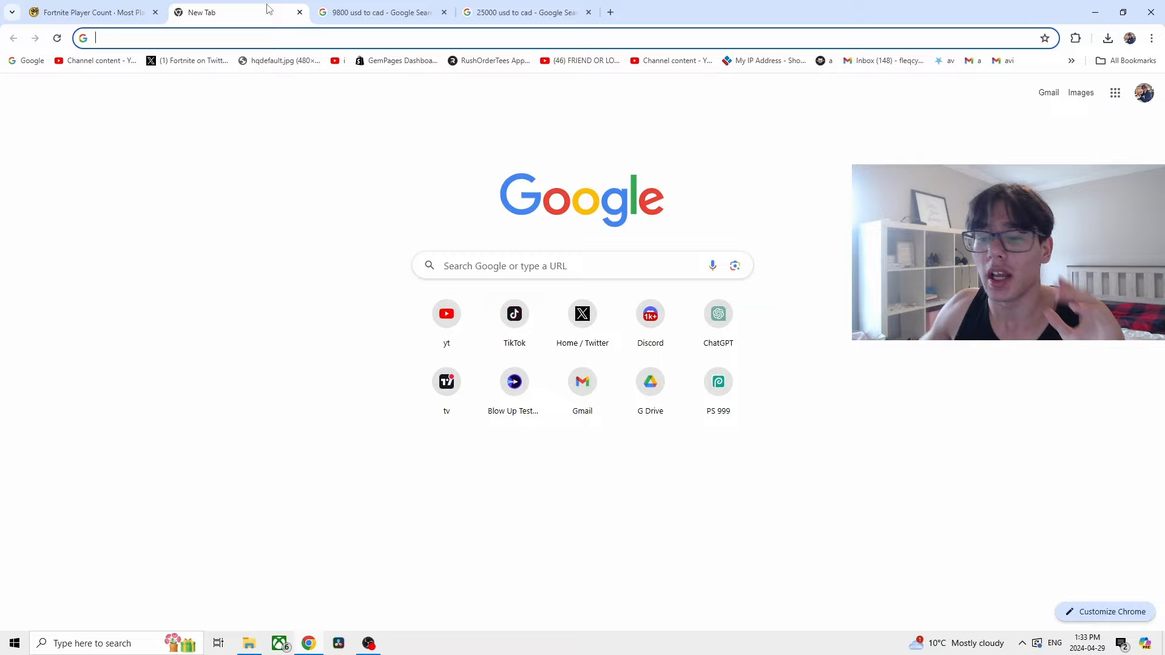
# Open Discord from the new tab and enter the FortMafia server's #upgrade pricing channel.
pyautogui.click(649, 313)
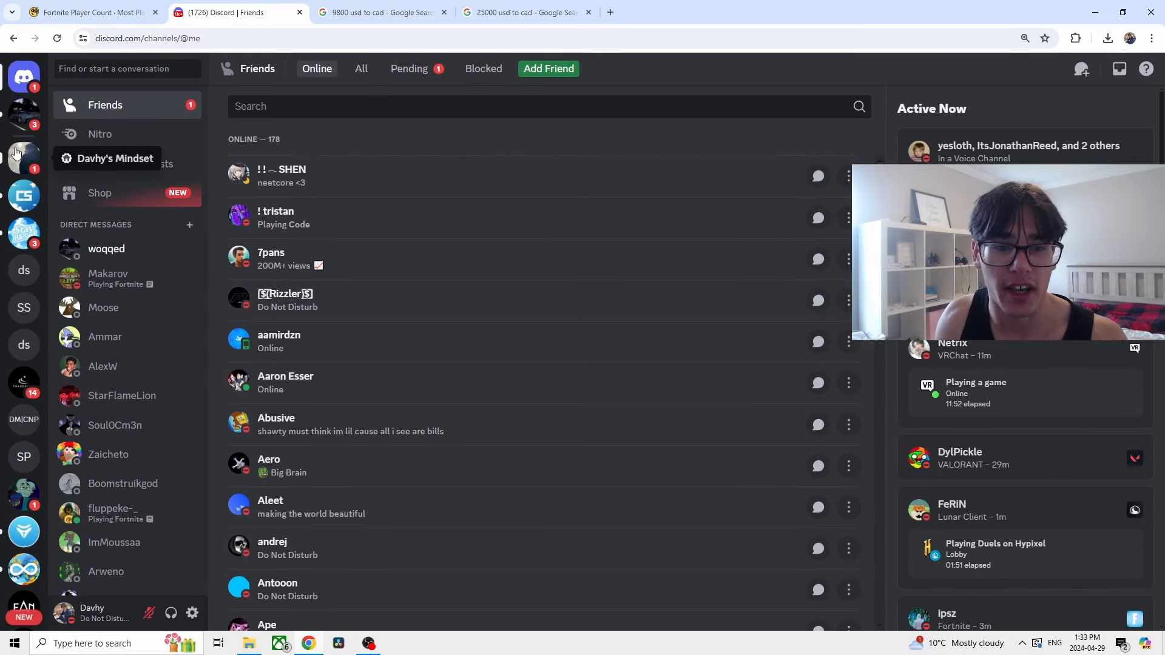
pyautogui.click(23, 152)
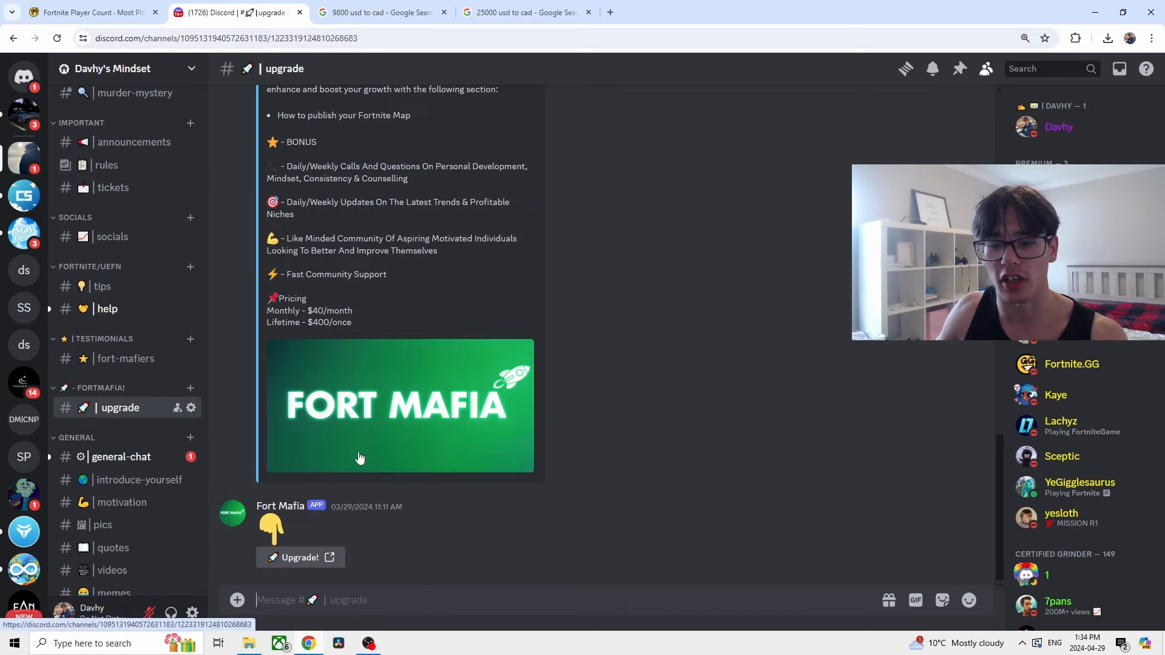
# Follow Discord's Upgrade! link to FortMafia's Whop page and scroll to the $40/month Premium and free tiers.
pyautogui.click(301, 557)
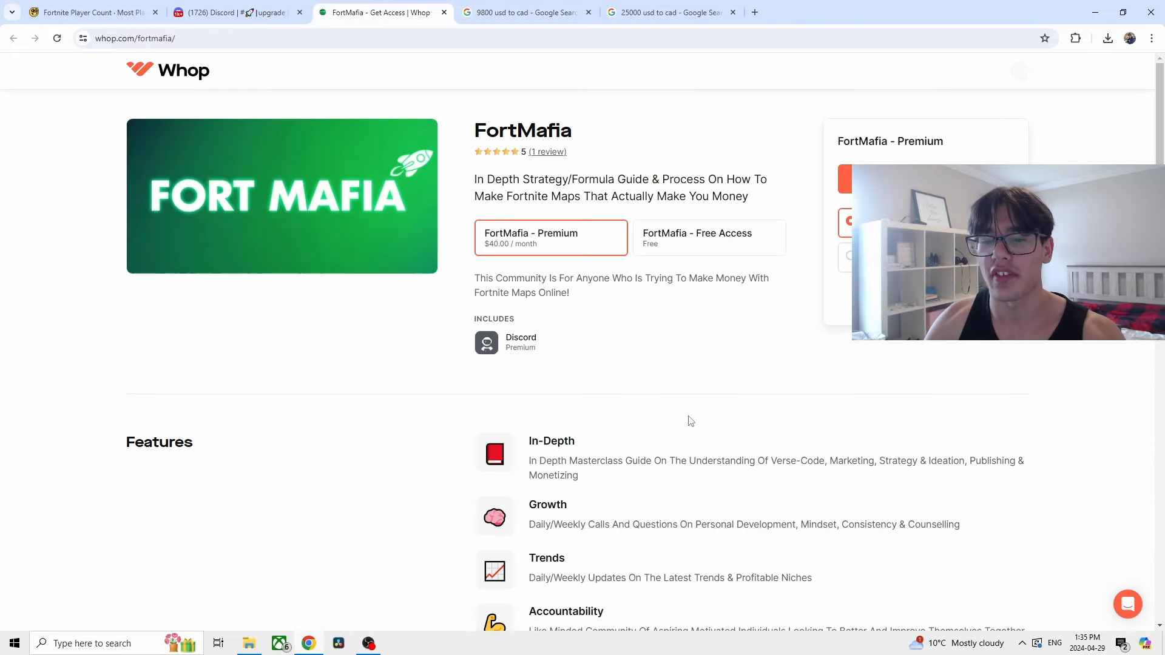
pyautogui.scroll(-3)
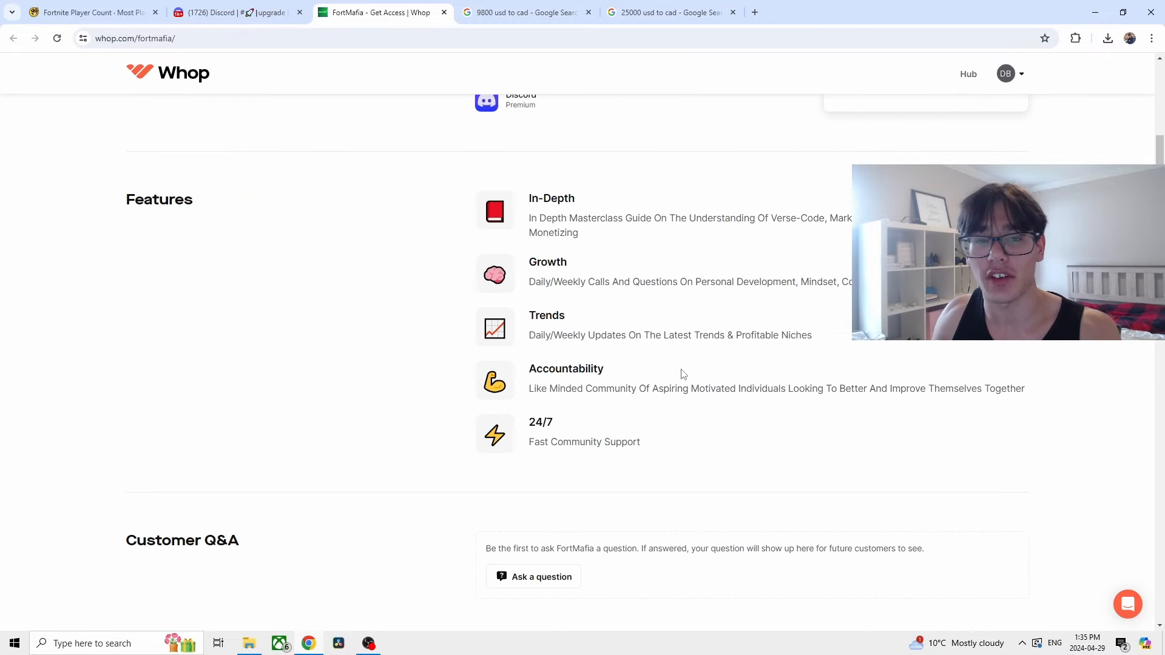